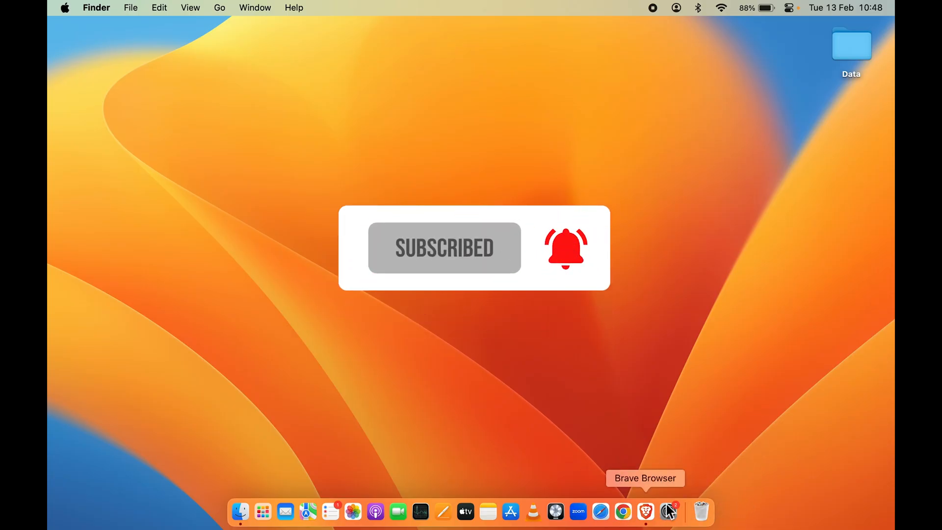
mouse_move(375, 511)
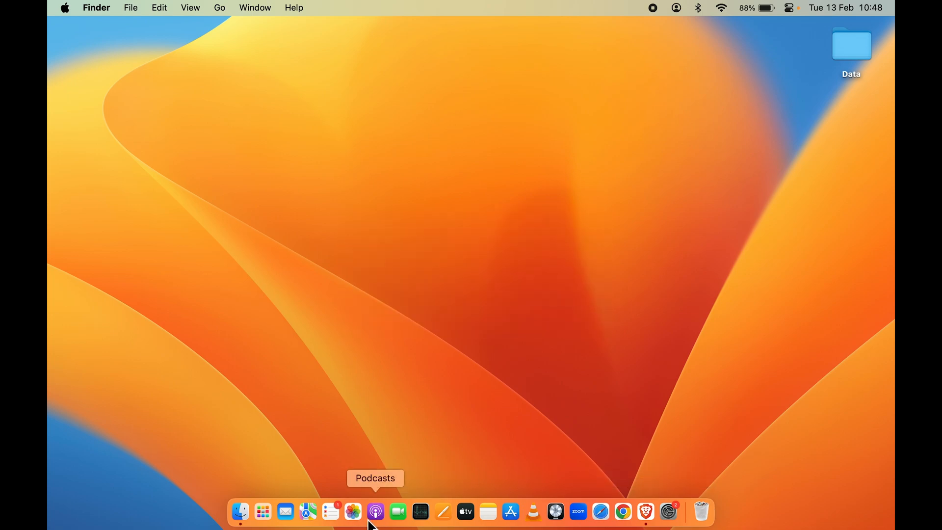
mouse_move(263, 512)
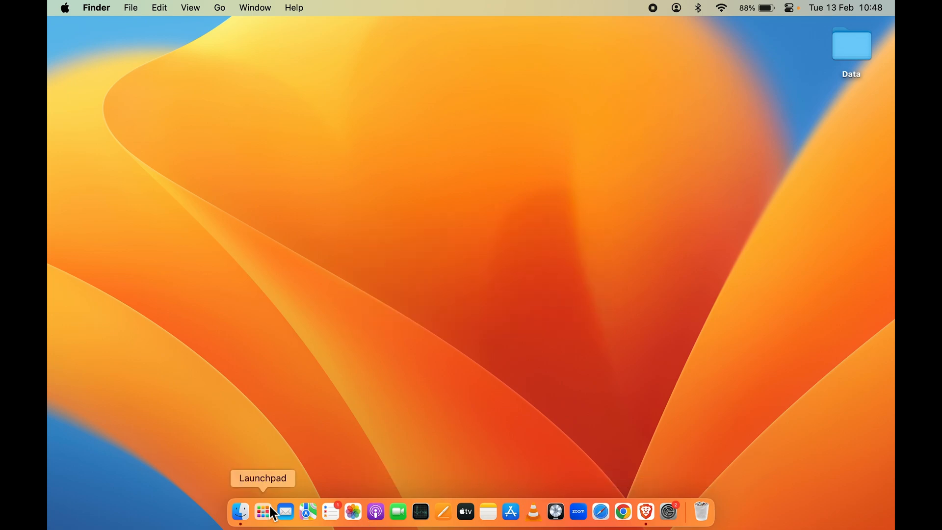
mouse_move(307, 511)
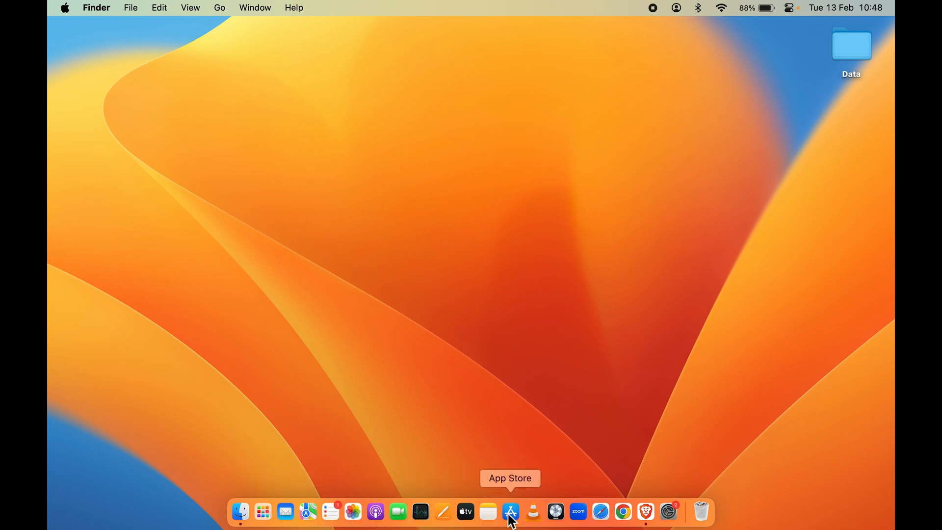
mouse_move(600, 513)
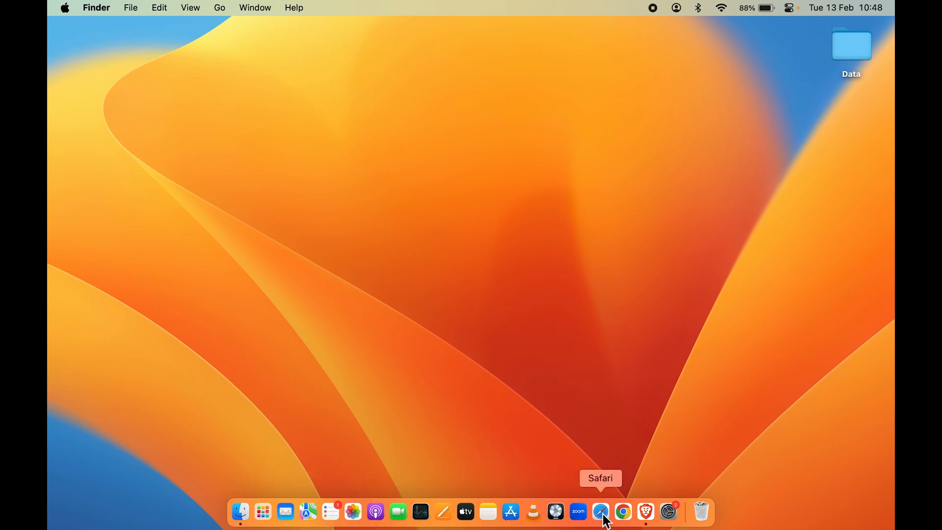
mouse_move(667, 512)
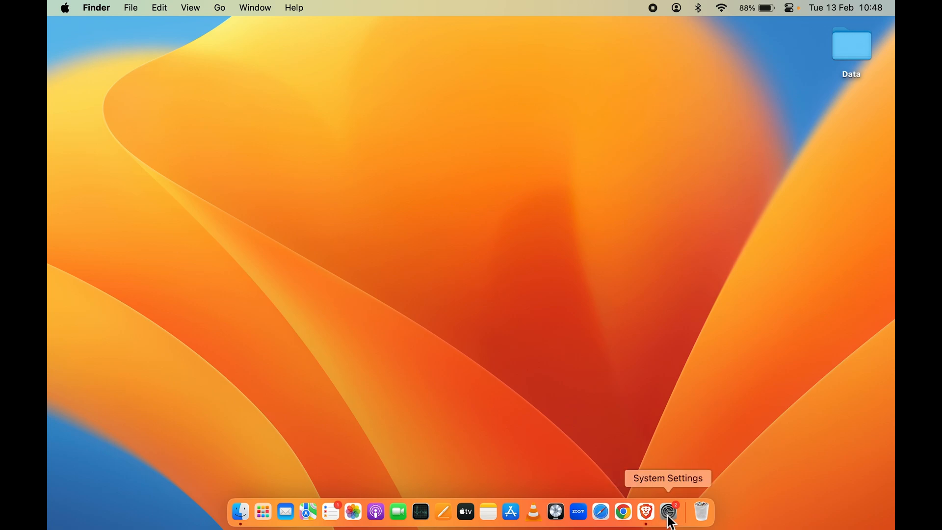
mouse_move(677, 492)
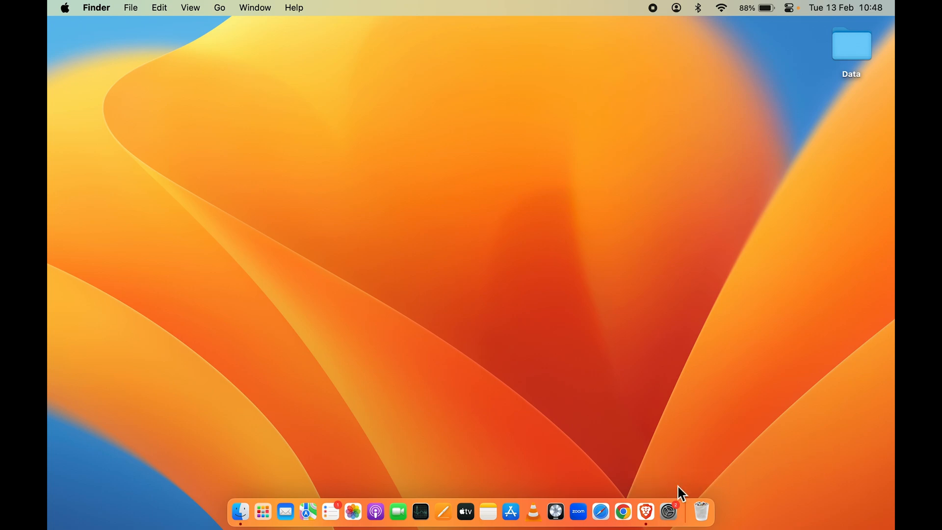
mouse_move(667, 511)
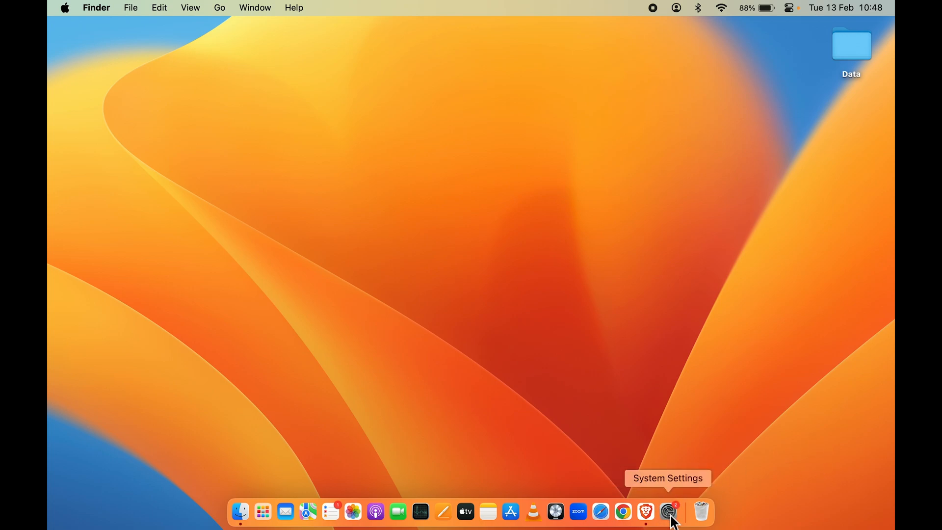
mouse_move(66, 15)
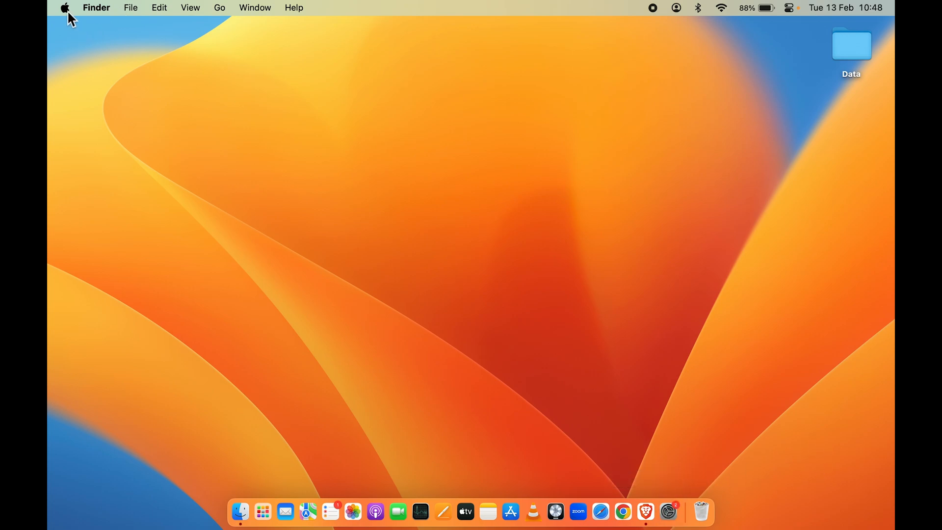
Step: Launch System Settings from the Apple menu and scroll down the sidebar
left_click(64, 7)
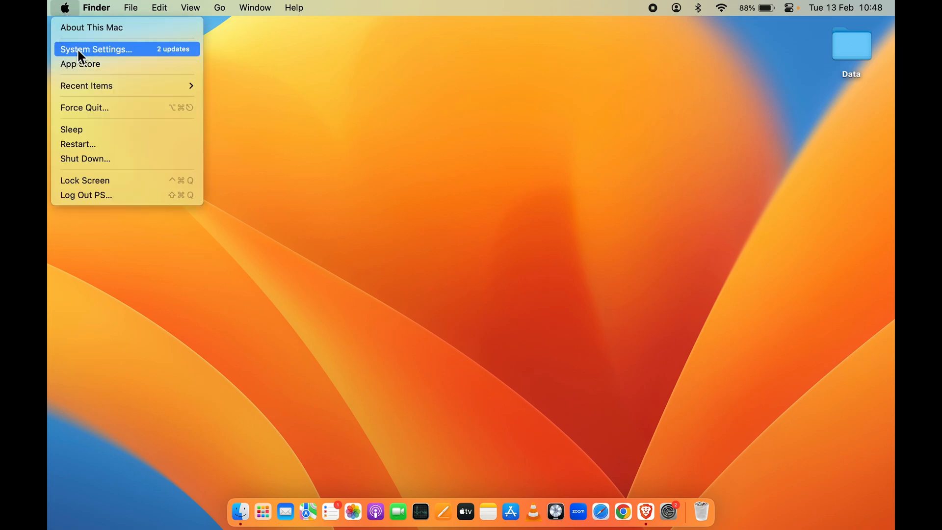
left_click(95, 49)
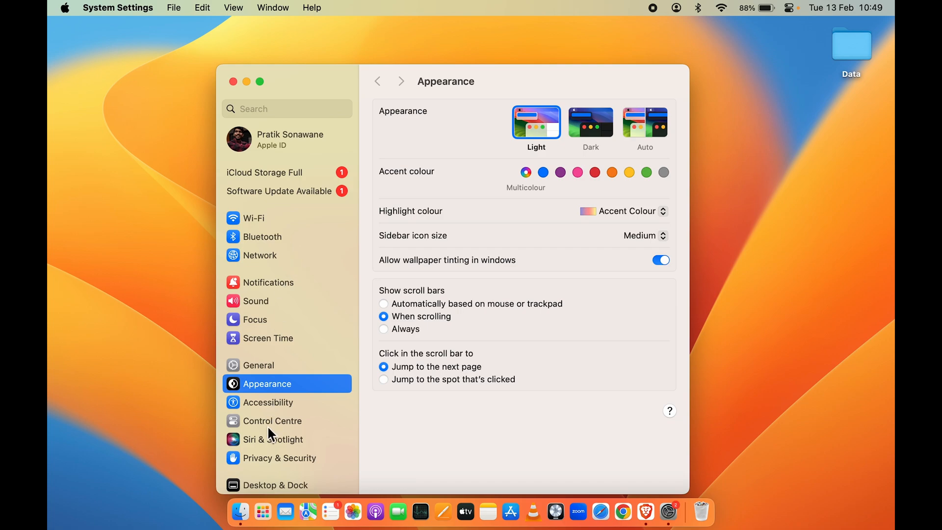
scroll("down", 3)
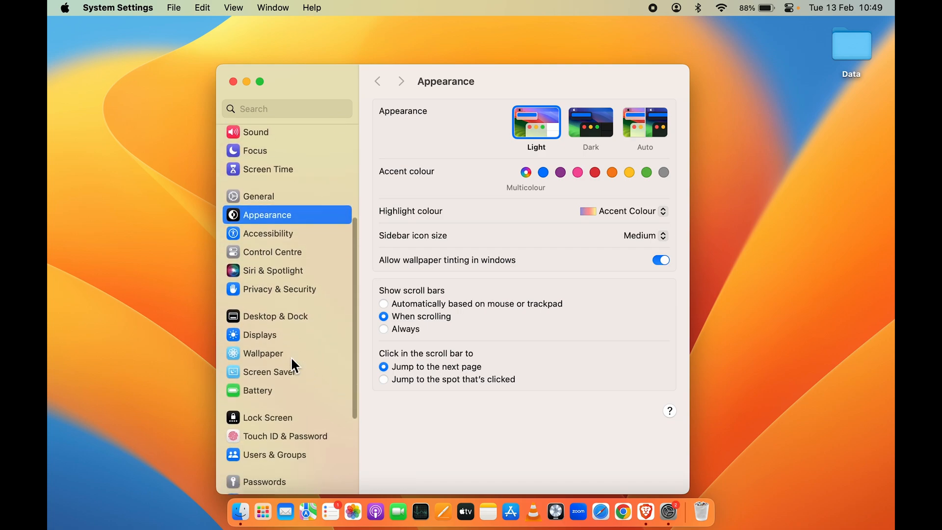
scroll("down", 3)
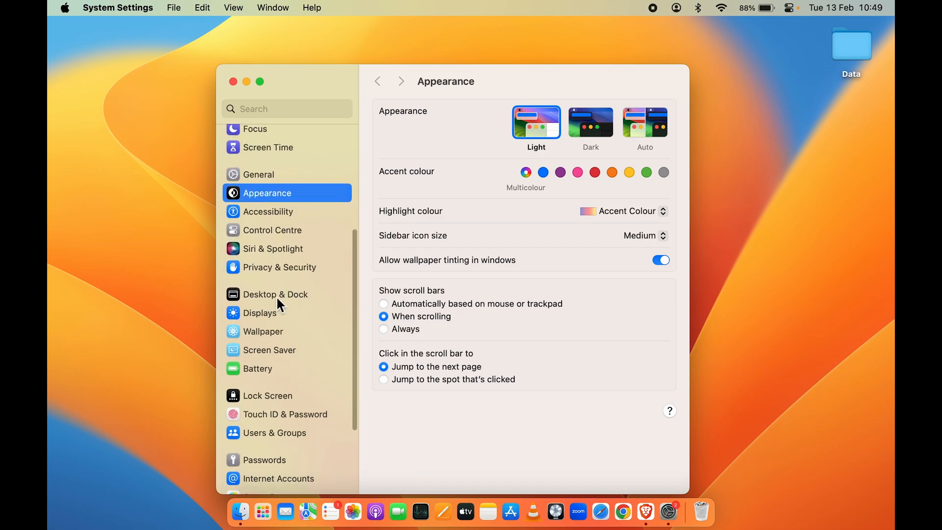
Step: In Desktop & Dock, shrink the Dock Size slider to smallest, then restore its original size
left_click(275, 293)
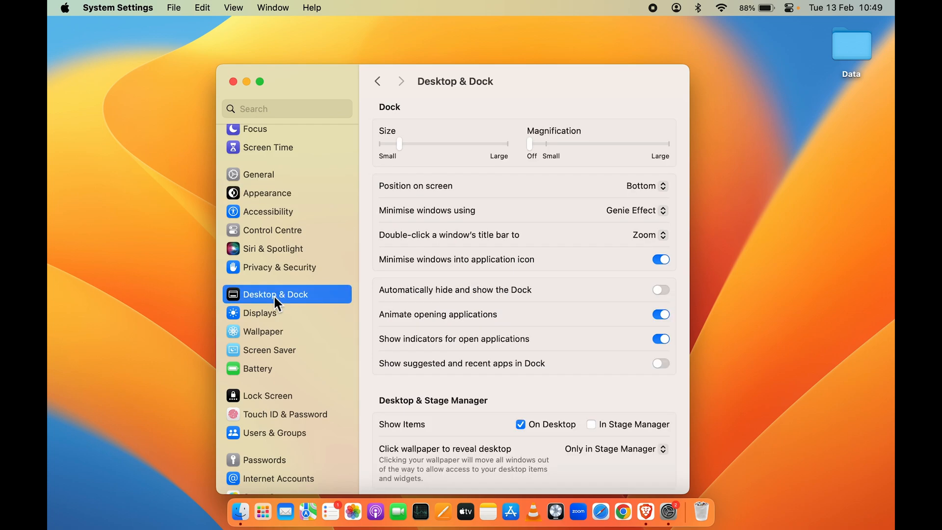
mouse_move(520, 313)
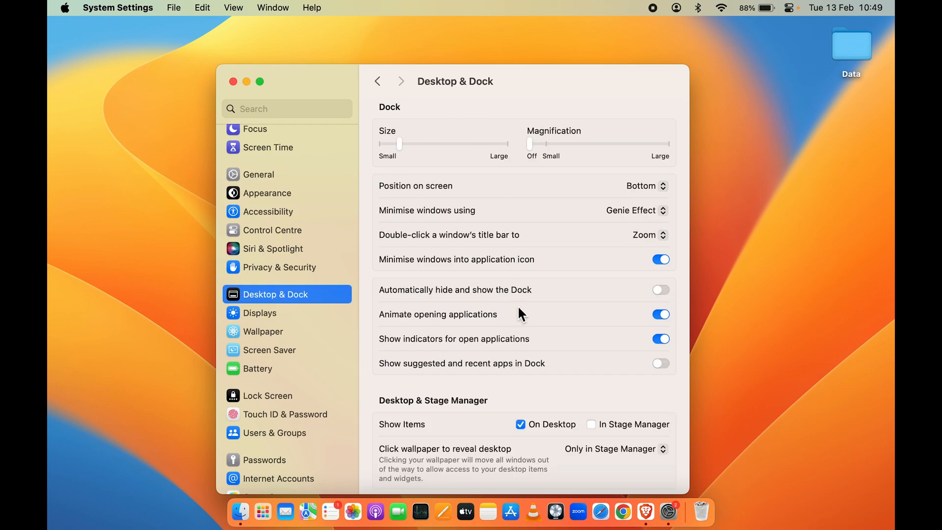
mouse_move(303, 302)
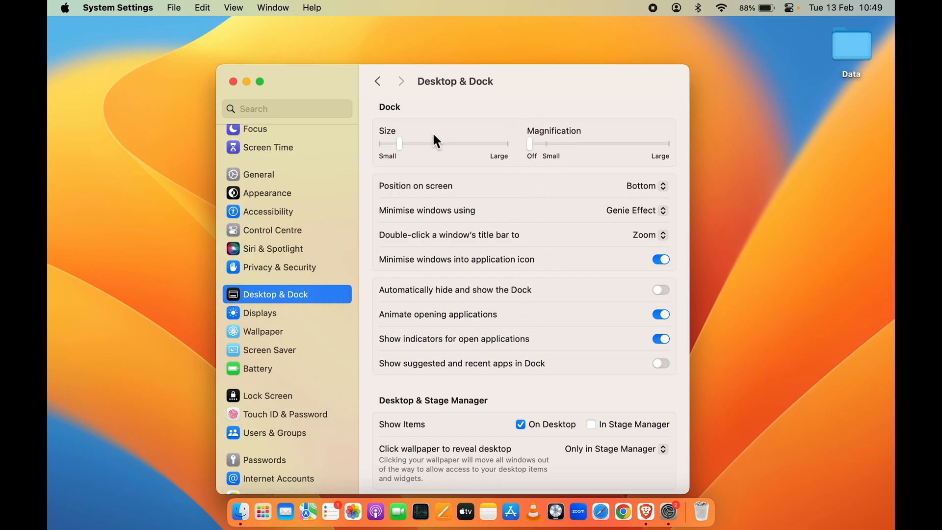
mouse_move(575, 149)
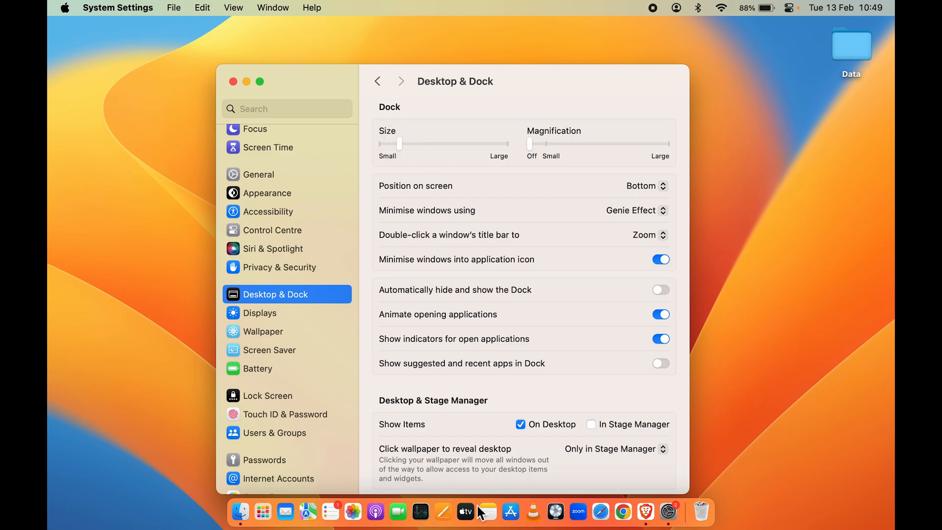
mouse_move(667, 512)
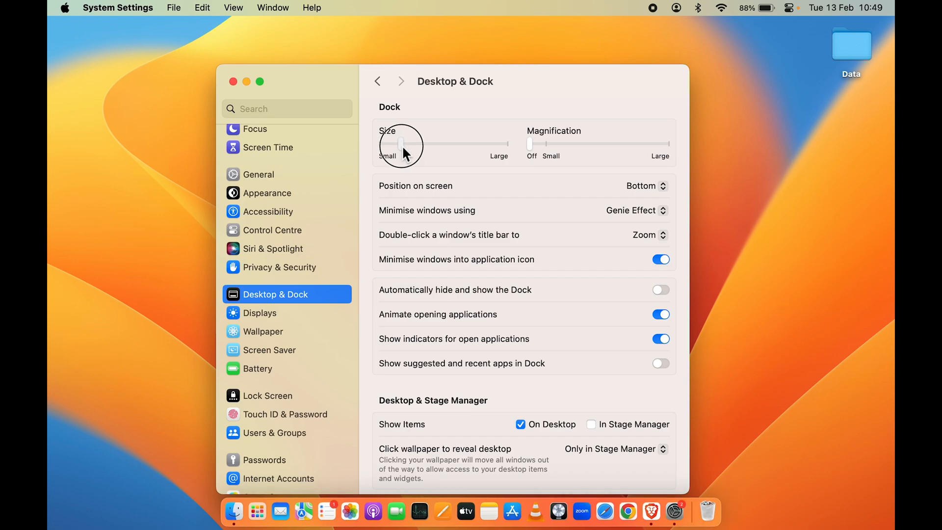
left_click_drag(397, 144, 401, 145)
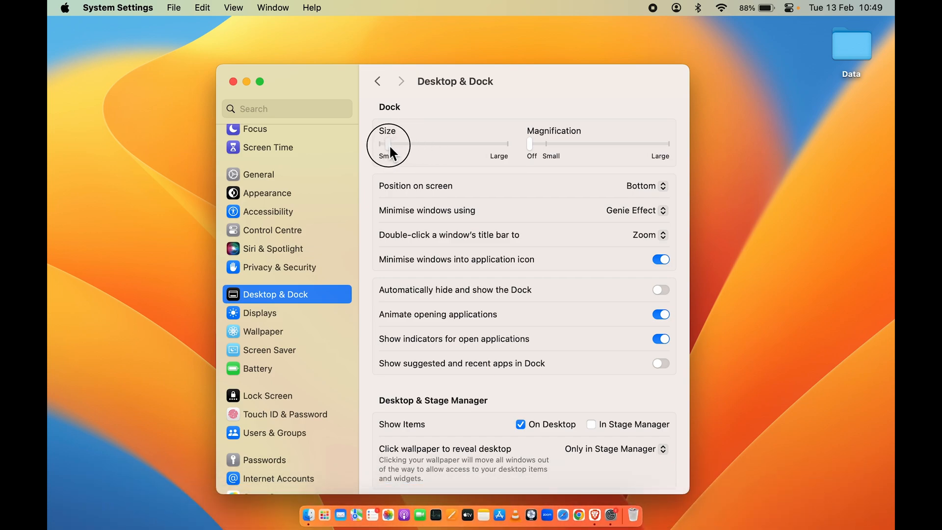
left_click_drag(382, 144, 403, 144)
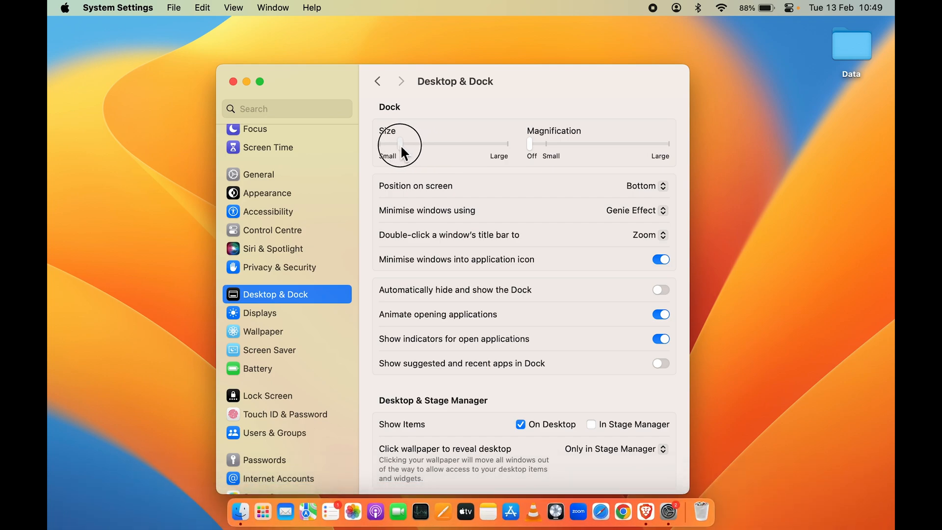
left_click_drag(403, 144, 397, 143)
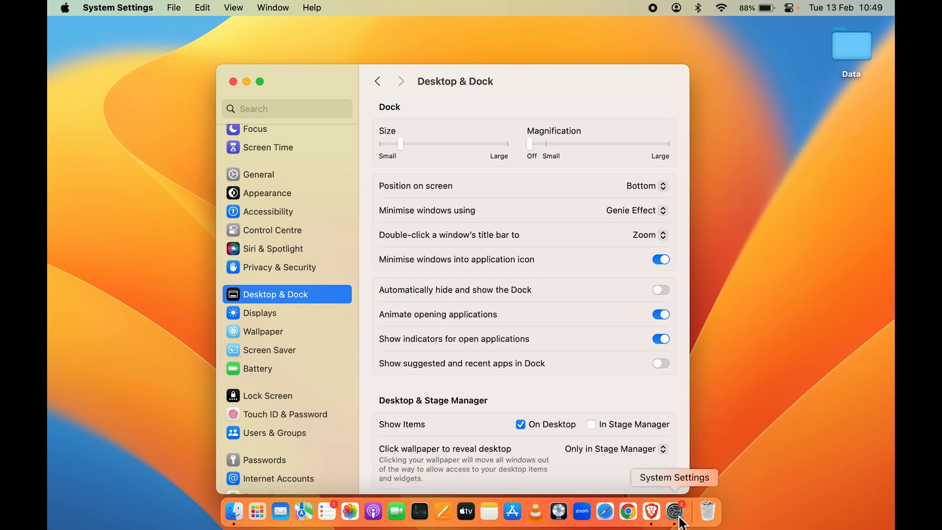
mouse_move(539, 204)
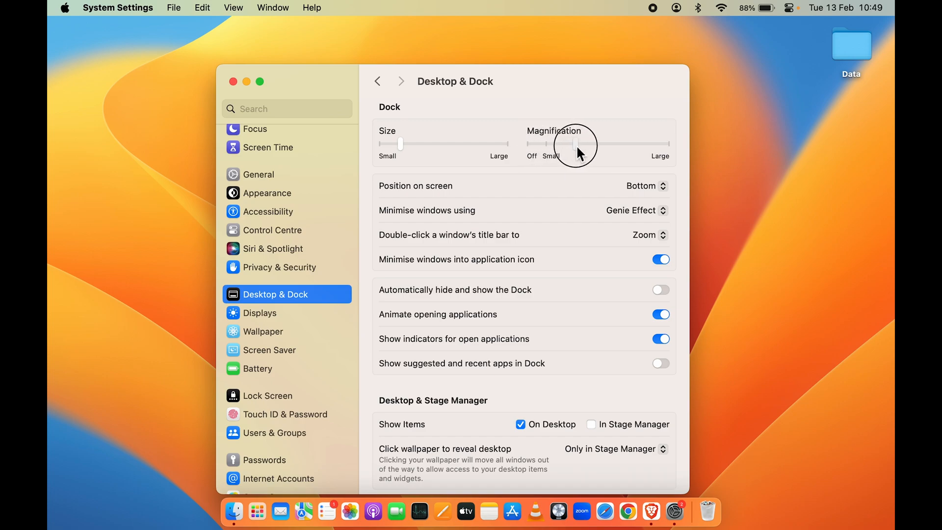
Step: Move the Magnification slider from Off, try several levels, and leave it close to Large
left_click_drag(568, 144, 588, 144)
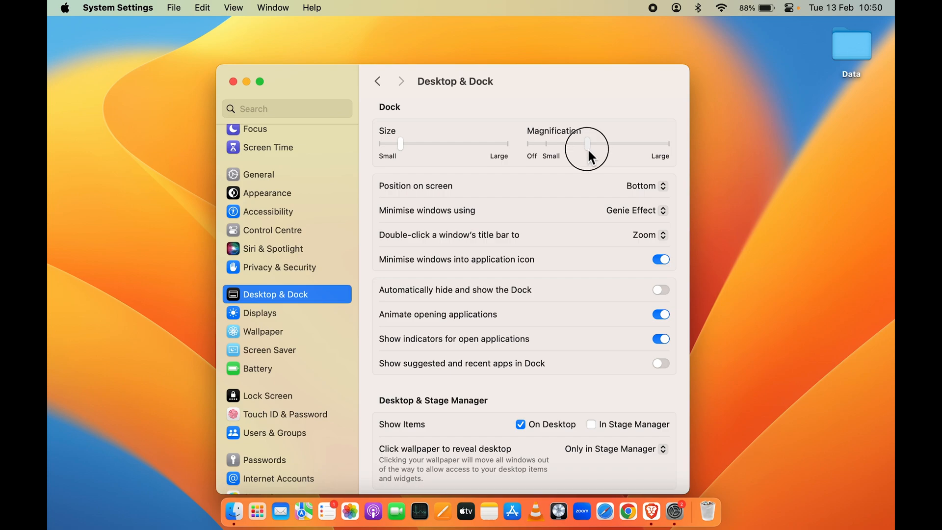
left_click_drag(585, 146, 638, 146)
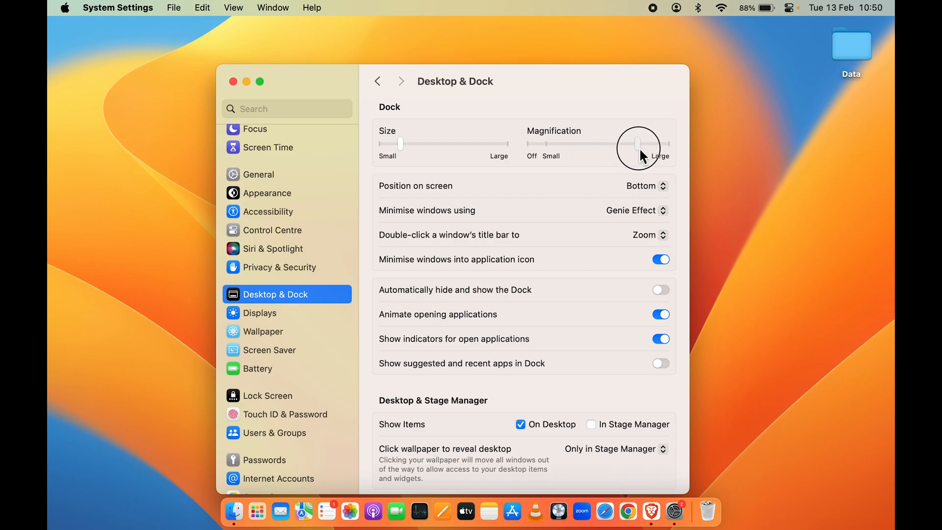
left_click_drag(637, 143, 665, 143)
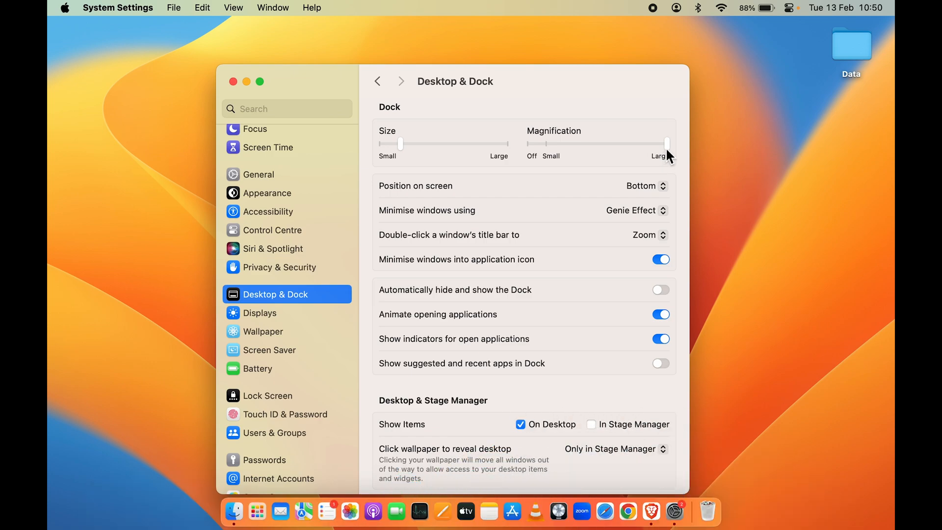
left_click_drag(667, 144, 591, 143)
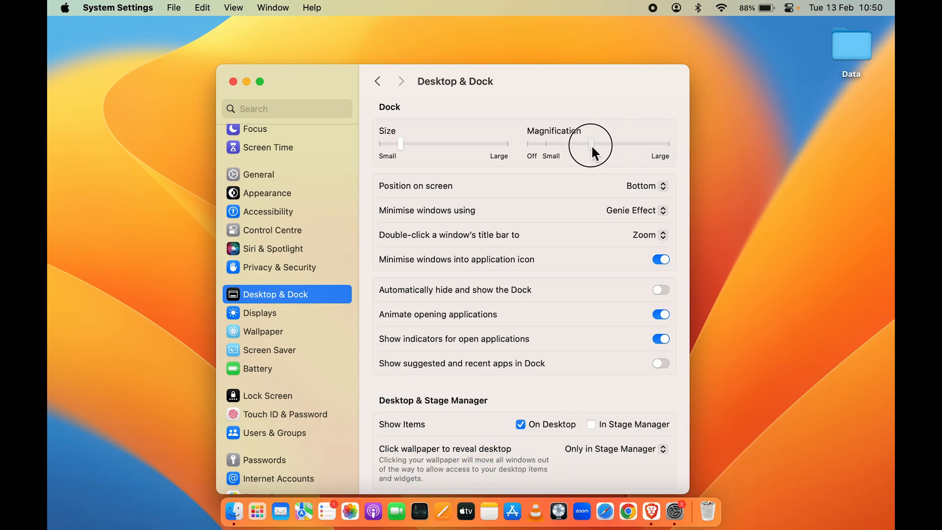
left_click_drag(591, 143, 566, 143)
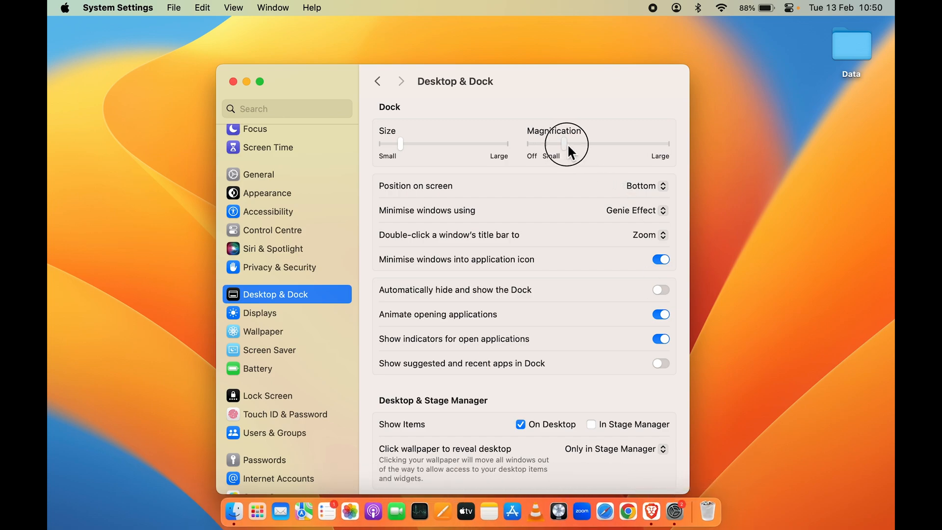
left_click_drag(563, 144, 640, 144)
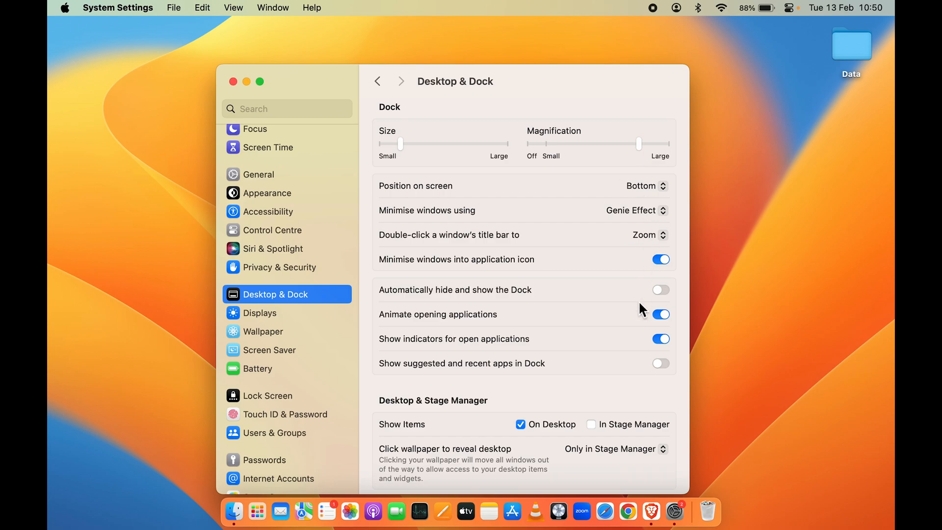